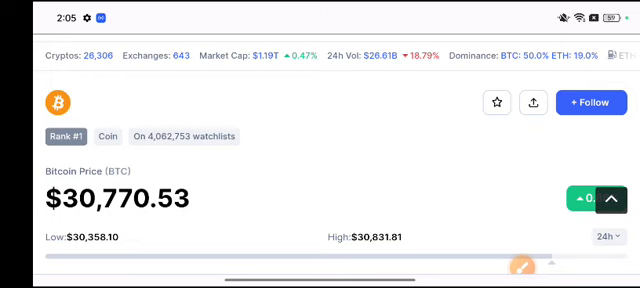
pyautogui.scroll(3)
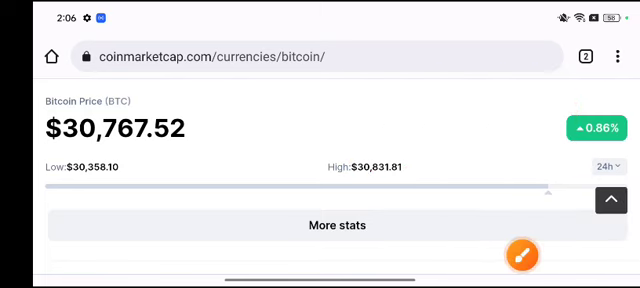
pyautogui.scroll(-3)
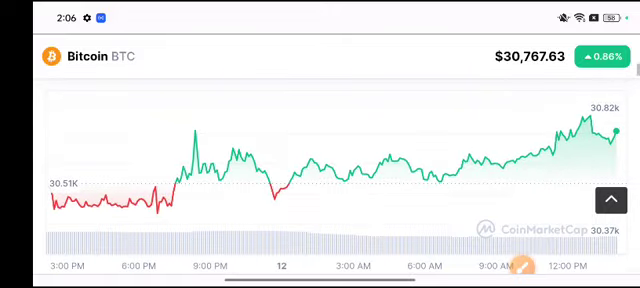
pyautogui.scroll(-3)
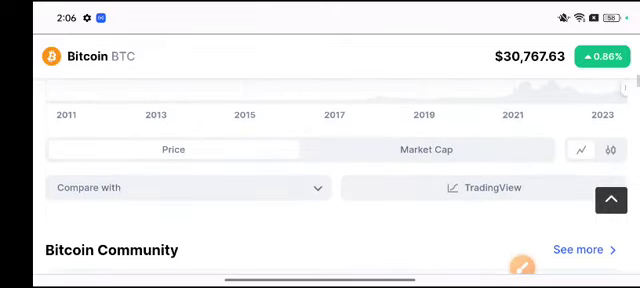
pyautogui.scroll(-3)
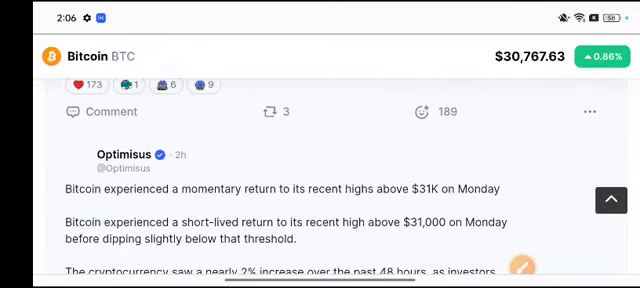
pyautogui.scroll(-3)
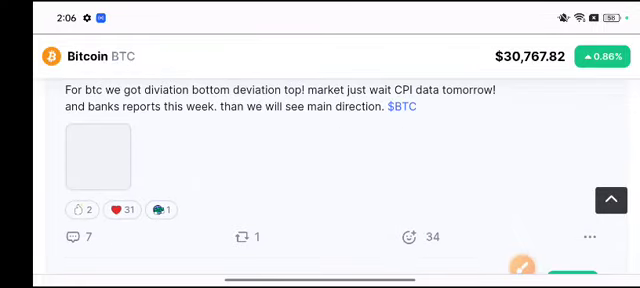